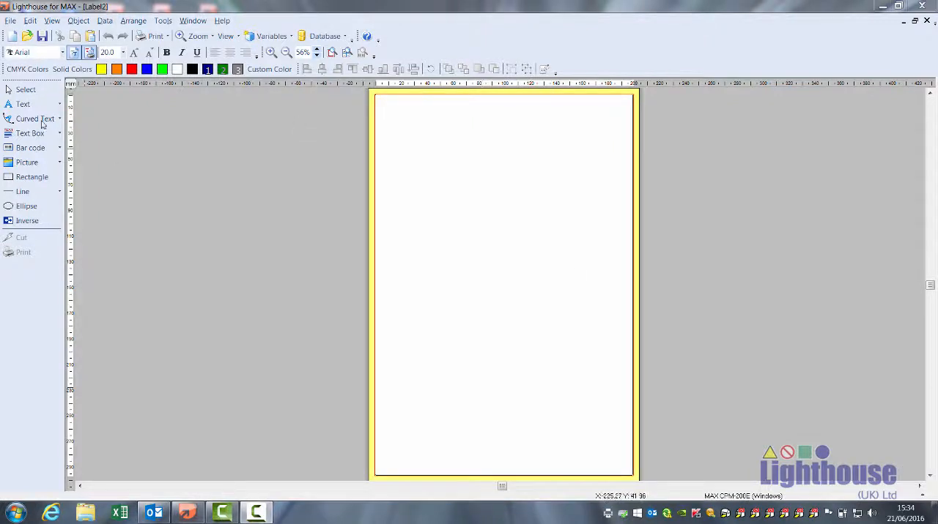
- Add a text object reading 'Caution' near the top left of the label
click(23, 104)
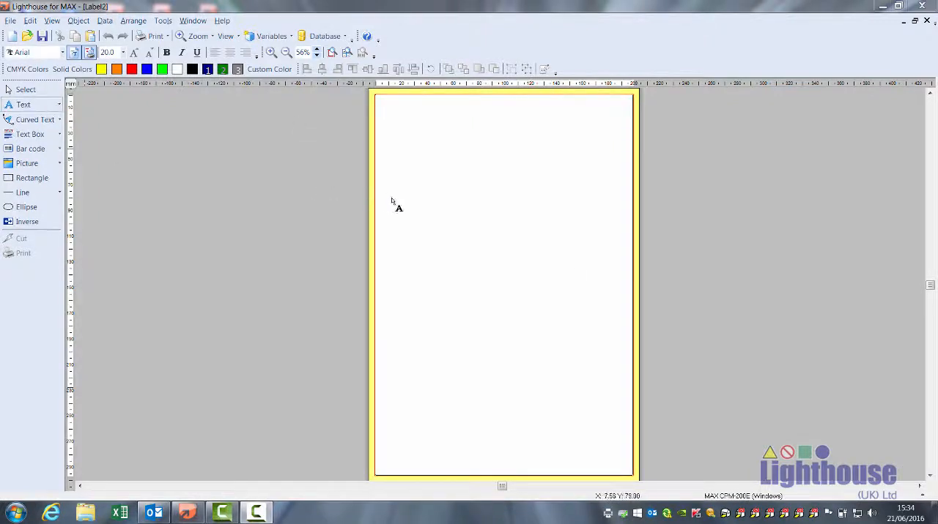
text(Caution)
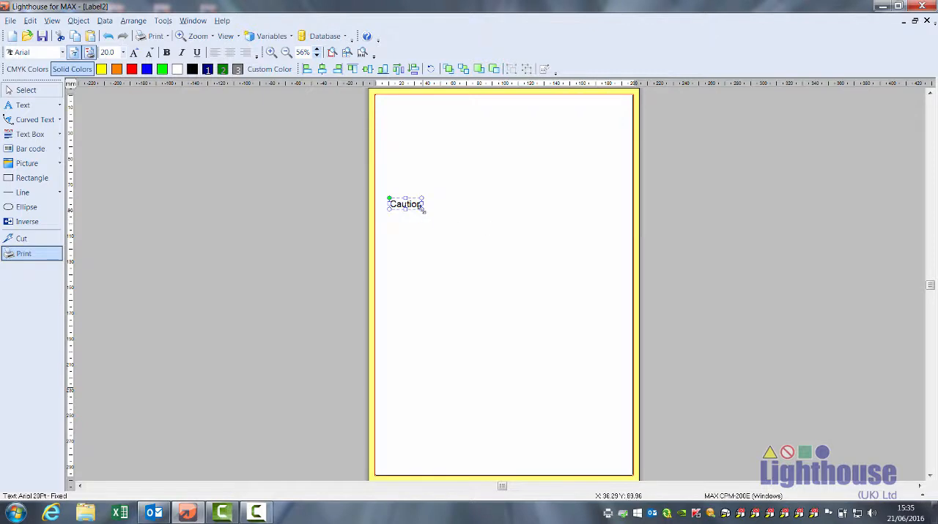
- Scale the Caution text up to span most of the label width
drag(421, 211, 618, 280)
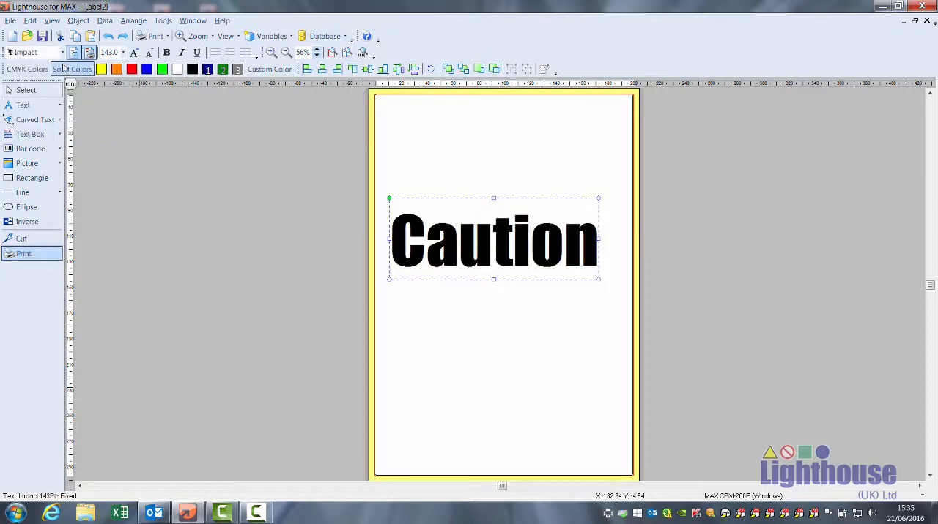
- Set the Caution text font to Arial at 130 point size
click(61, 52)
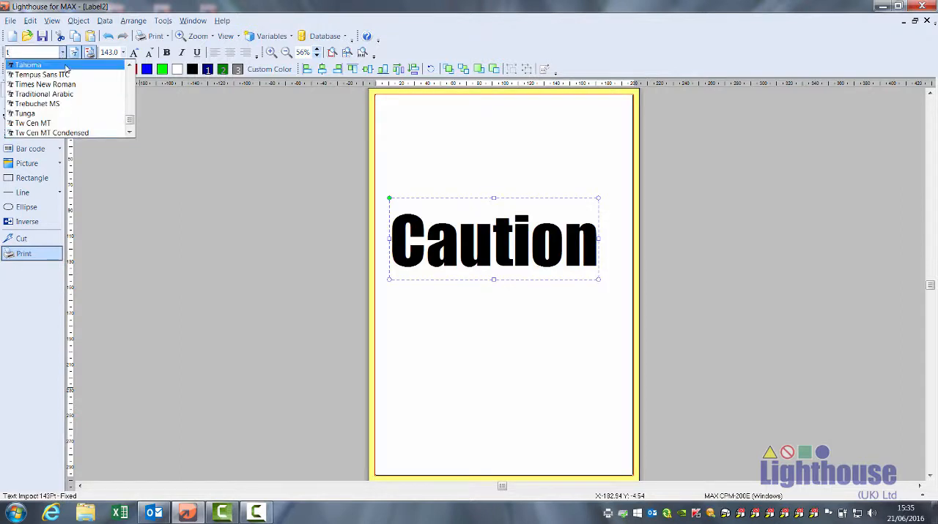
click(45, 133)
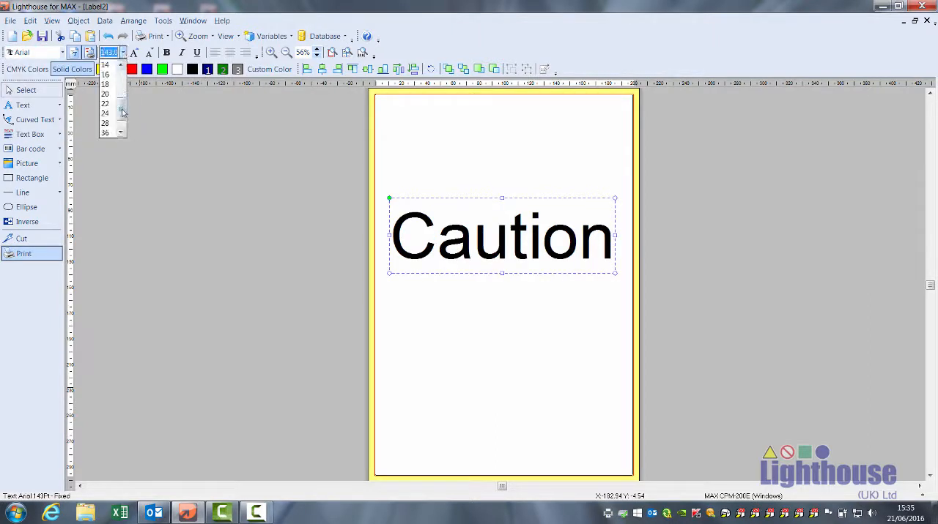
click(121, 132)
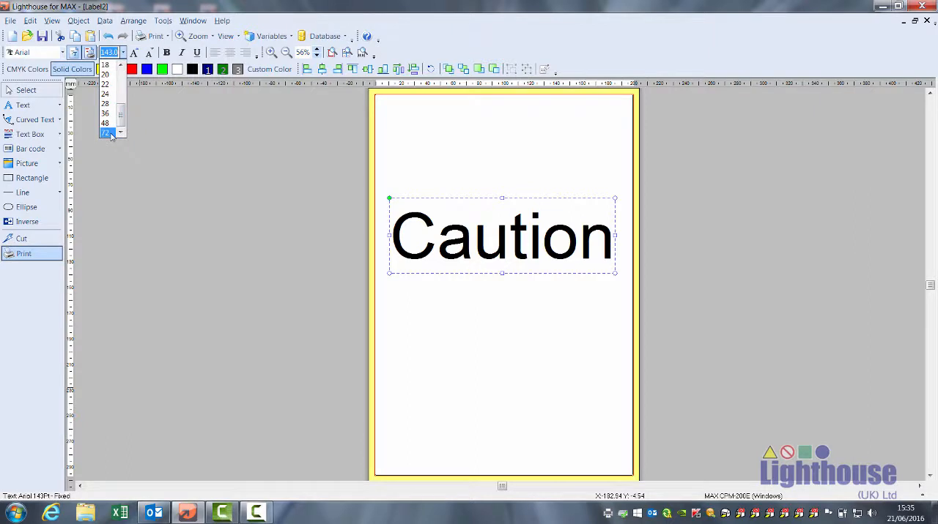
click(104, 133)
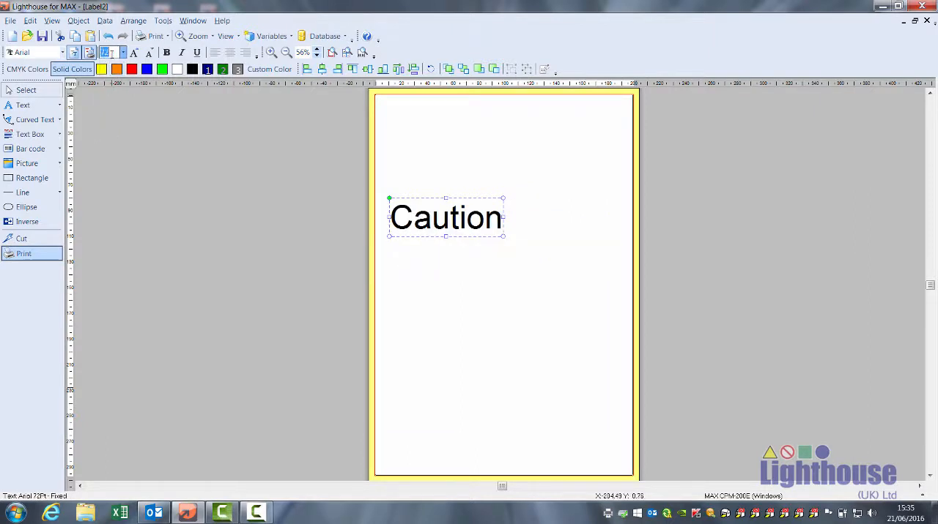
text(100)
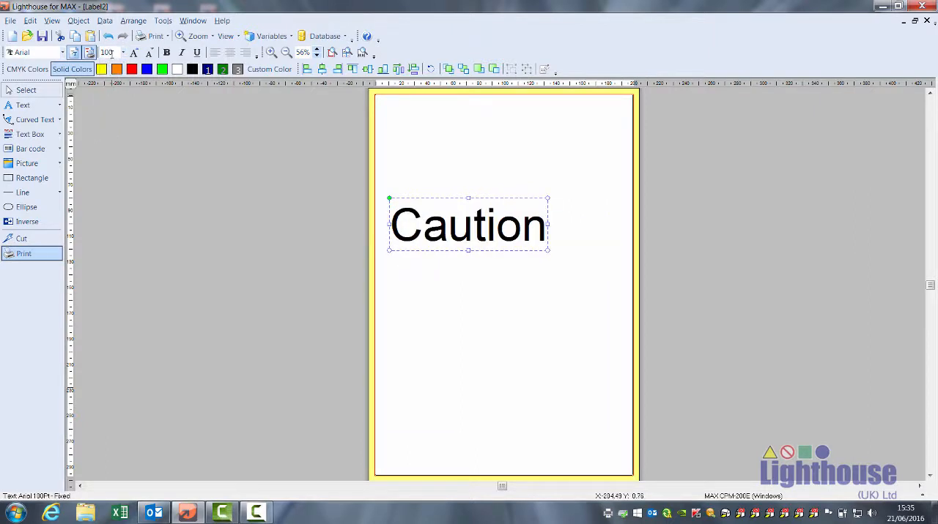
click(134, 52)
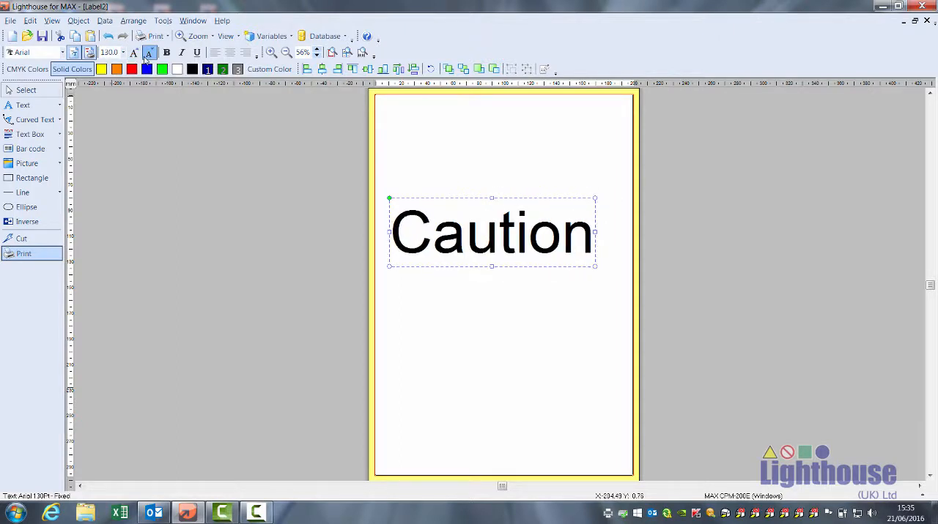
- Make the Caution text bold, trying italic briefly and then removing it
click(167, 52)
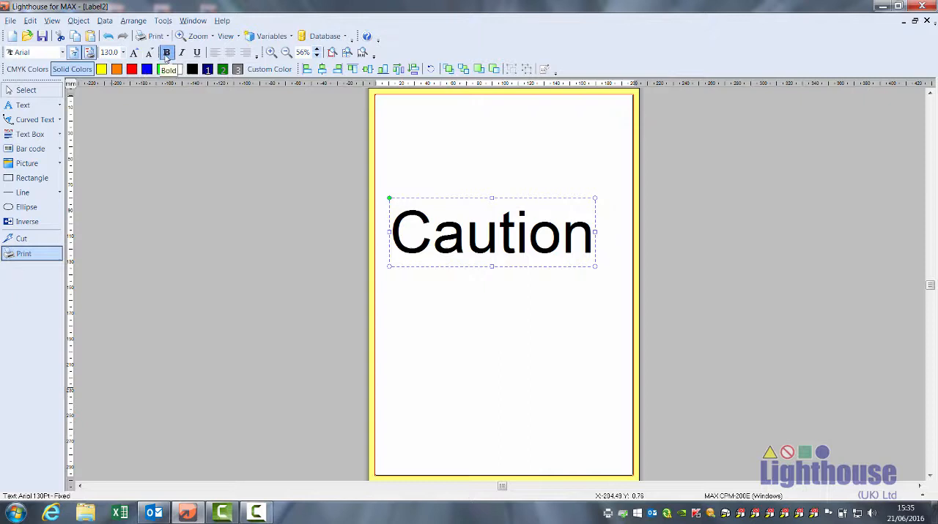
click(181, 52)
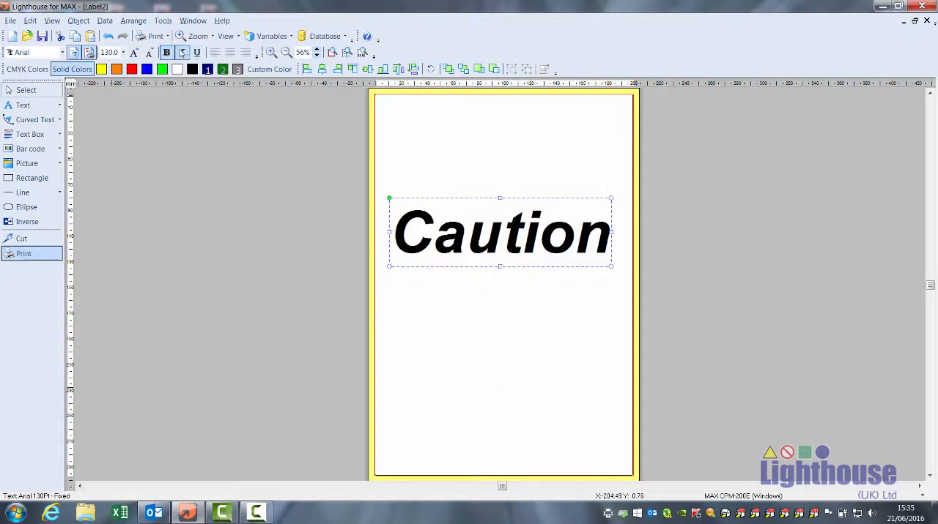
click(181, 52)
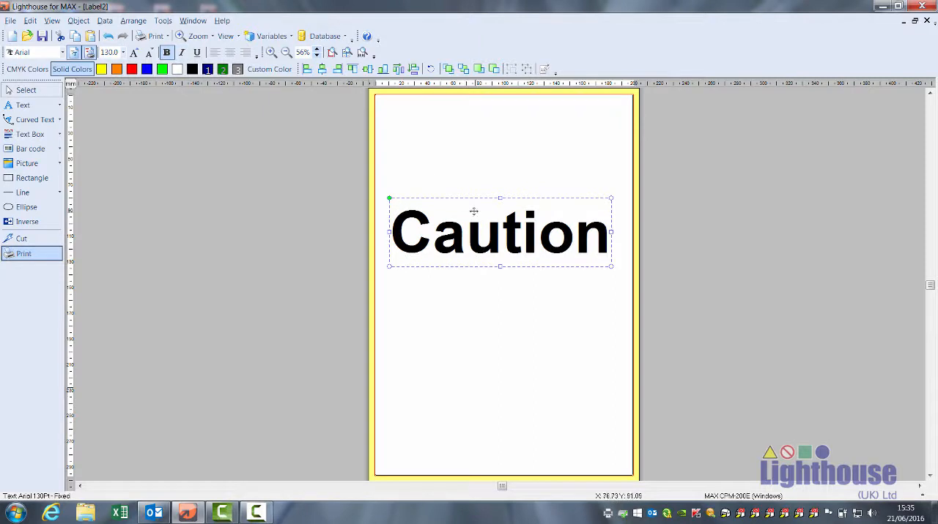
- Edit the text value to add 'Step' on a second line below Caution
double_click(500, 231)
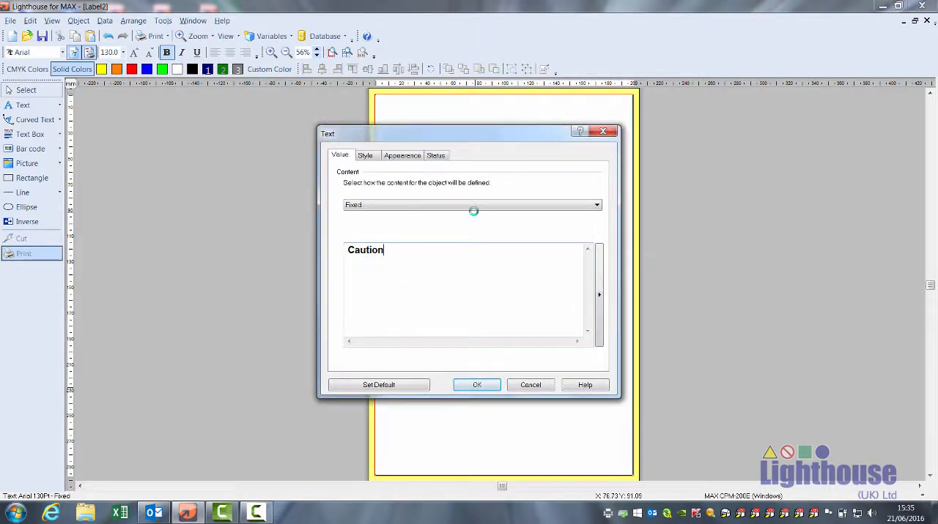
text(Strp)
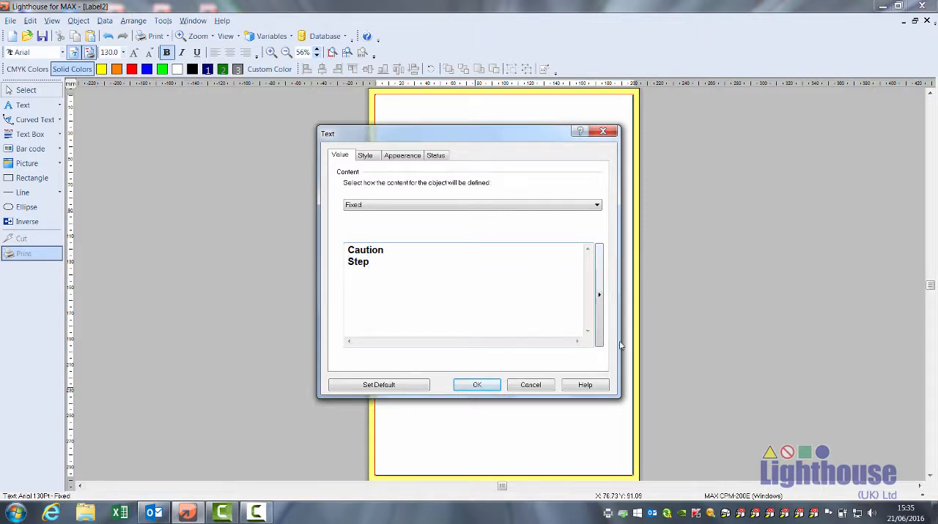
click(476, 384)
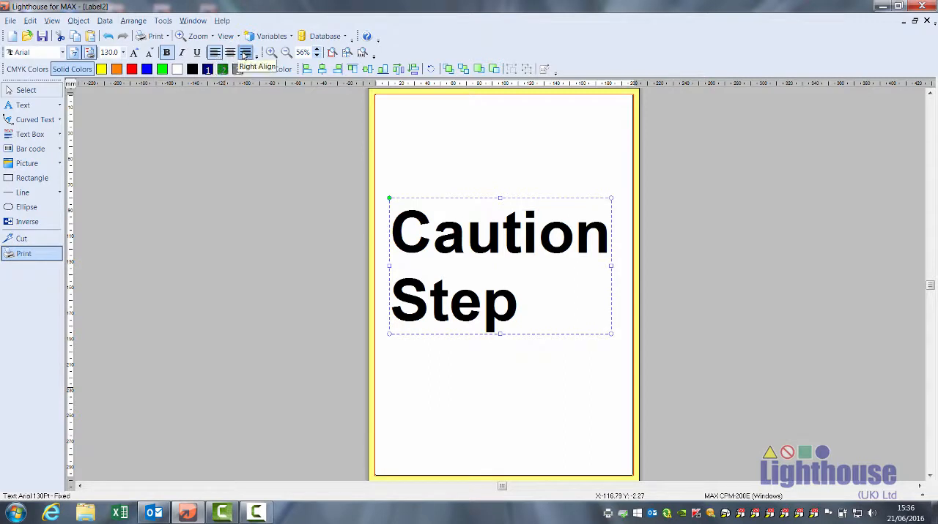
- Centre-align the Caution and Step lines and enlarge the text block
click(230, 52)
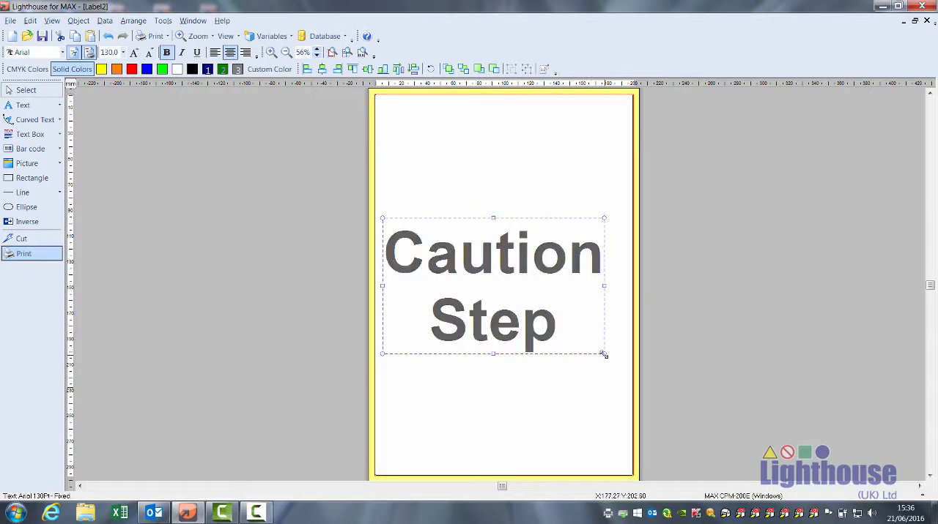
drag(604, 354, 667, 394)
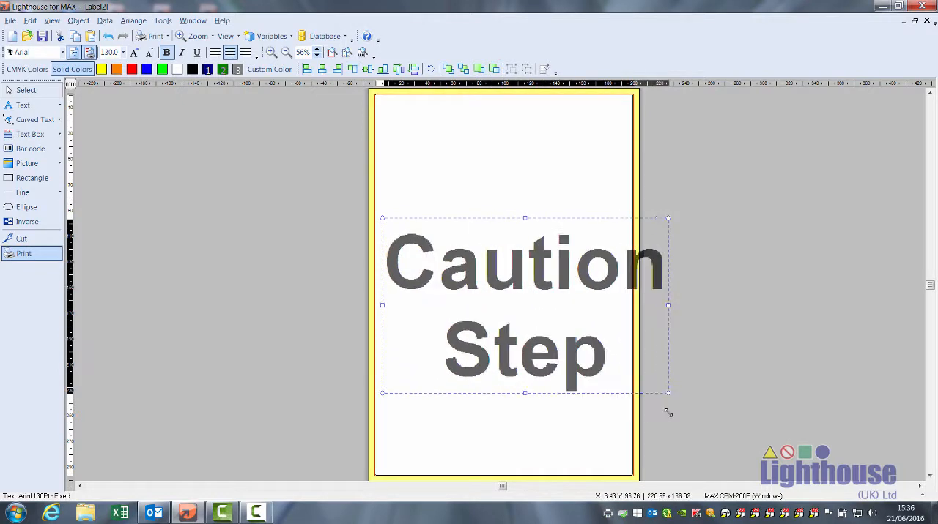